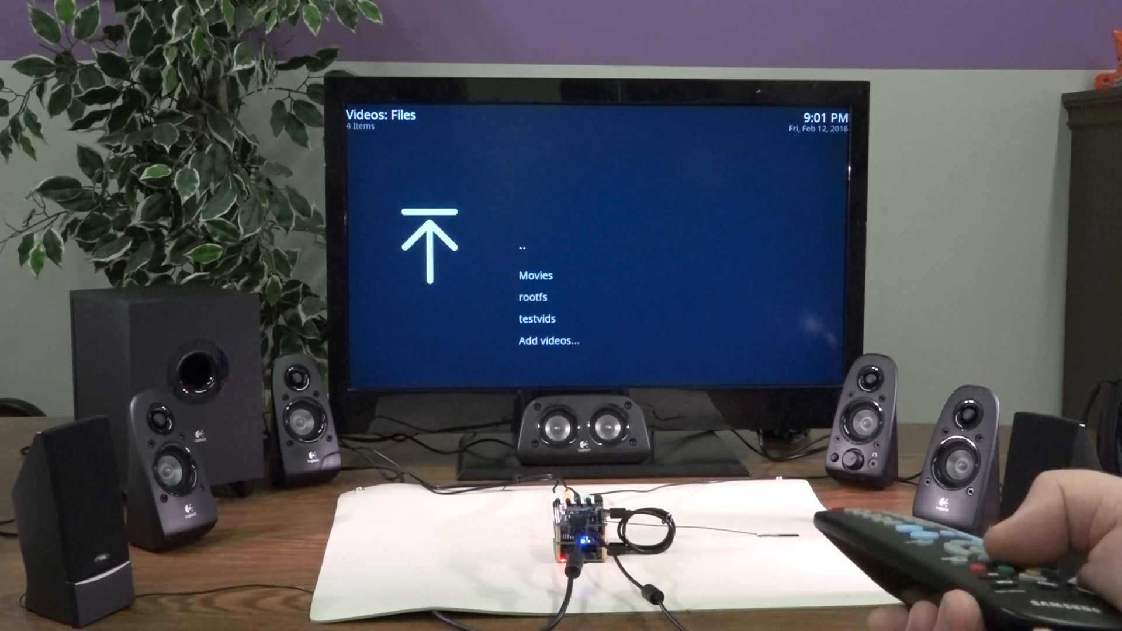
Enter the Movies folder listing the four Dolby and DTS test videos.
key(Down)
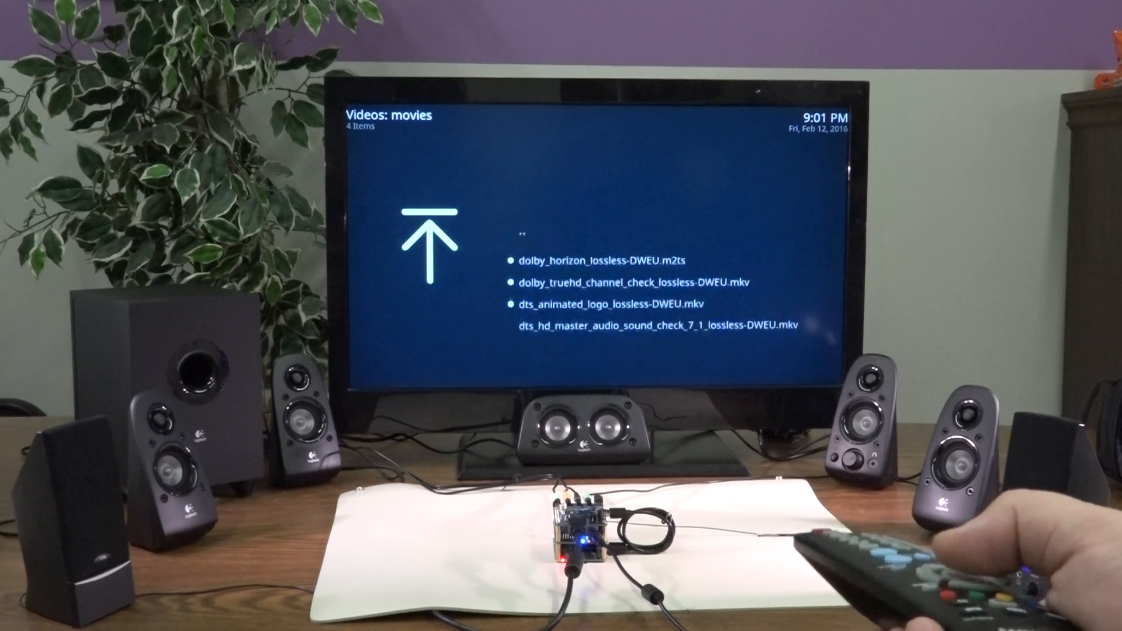
key(Down)
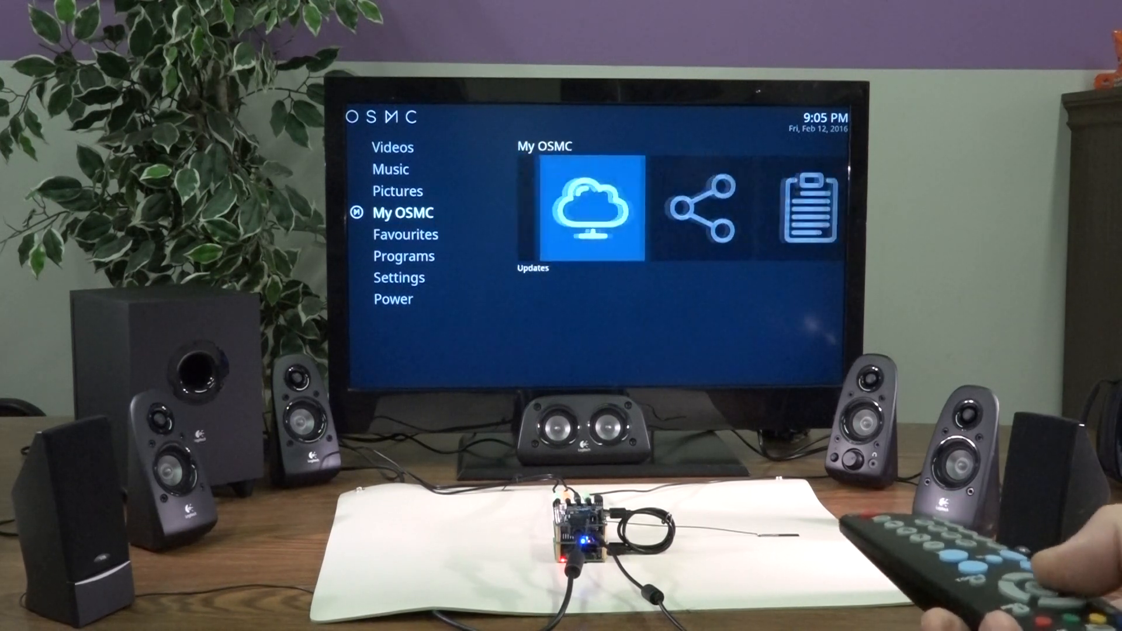
Enter My OSMC's Network section and move through the wired network options.
key(Right)
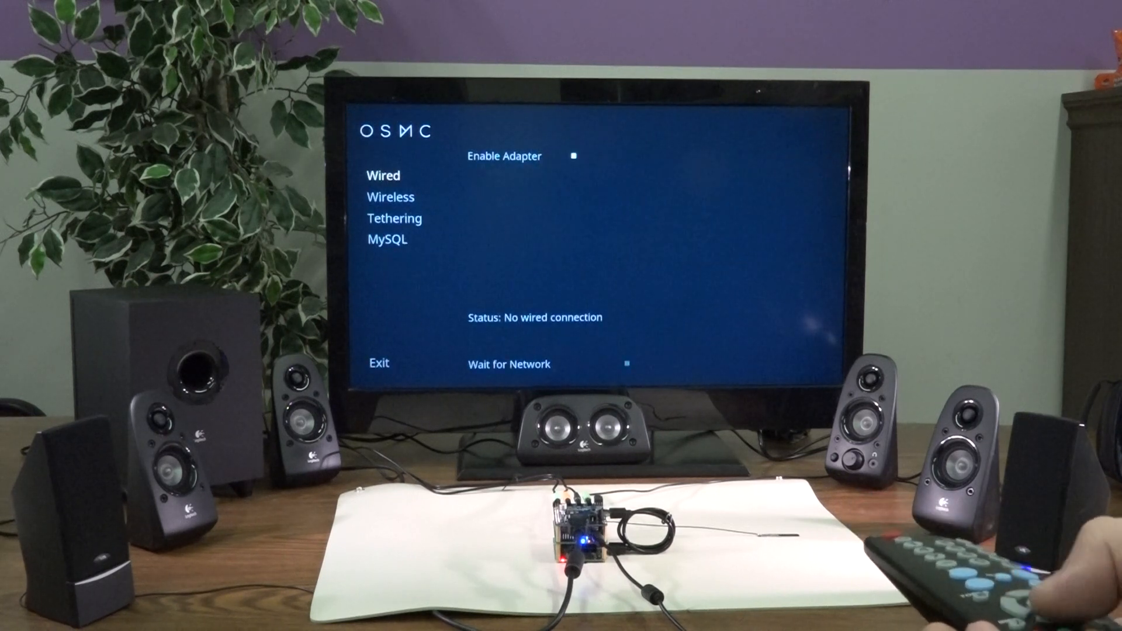
key(Down)
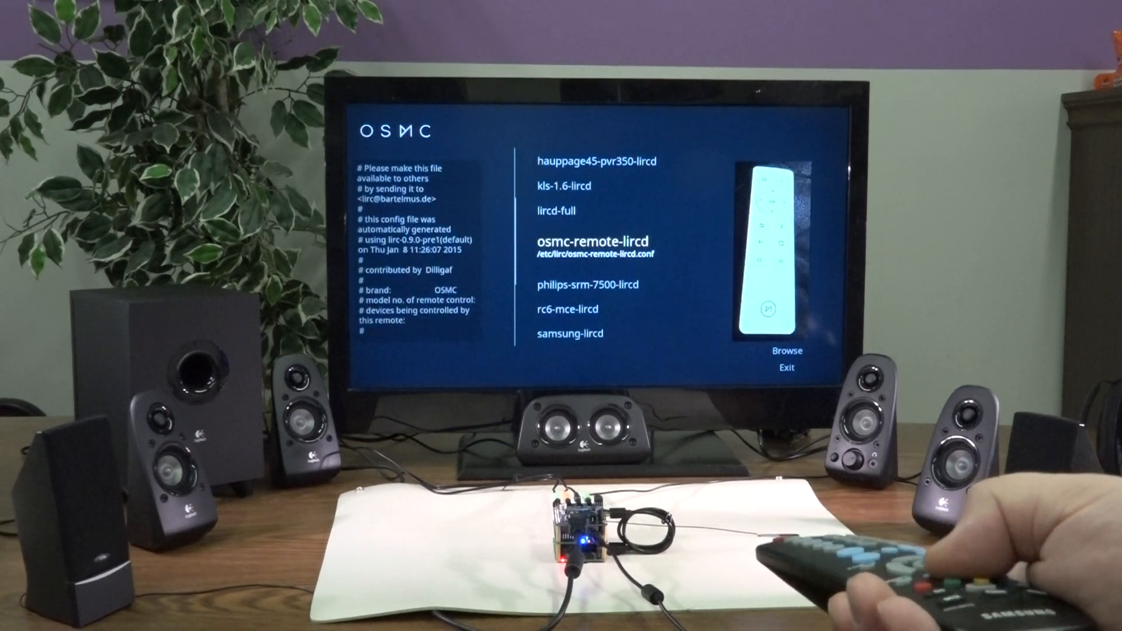
Scroll down the lircd remote profile list toward the Browse option.
key(Down)
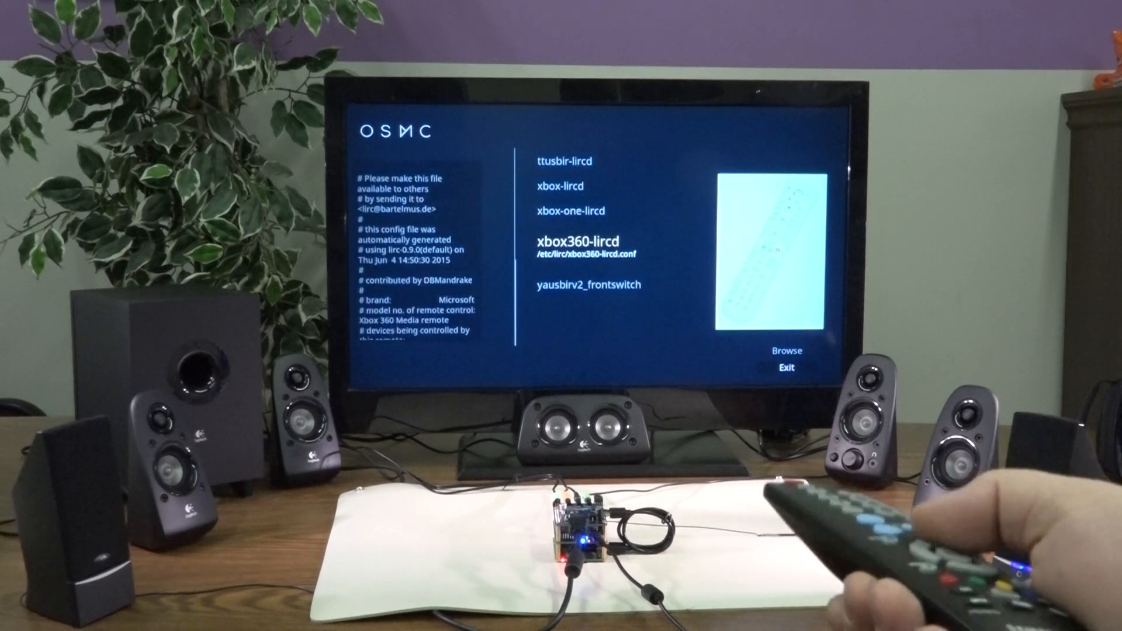
click(791, 350)
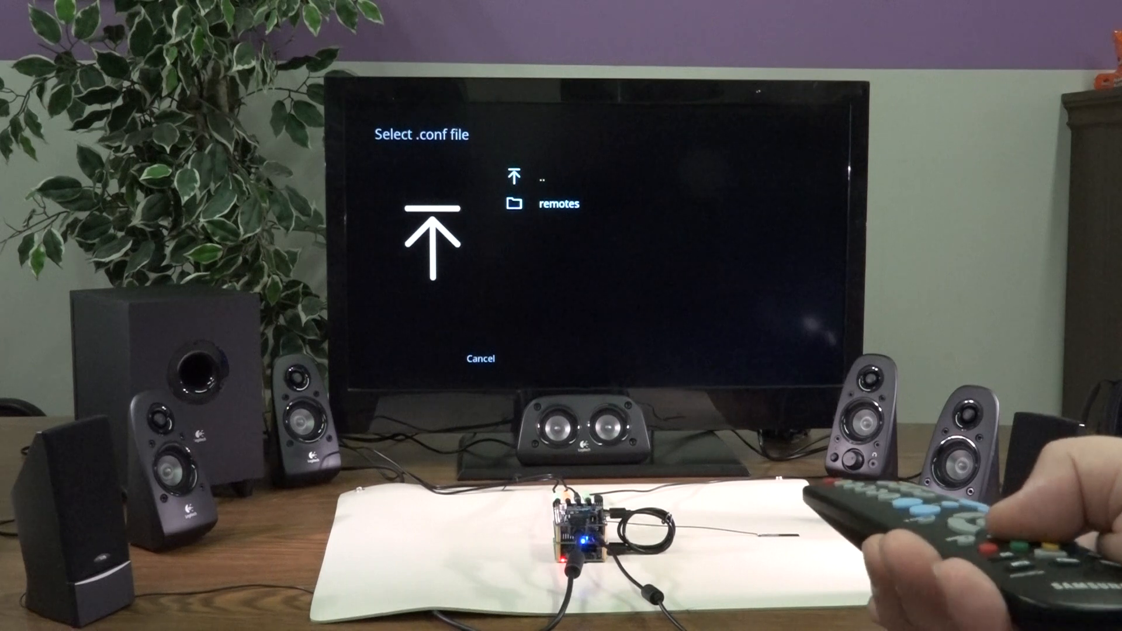
Choose samsung_BN59-00678A_lircd.conf from the remotes folder as the remote profile.
click(557, 204)
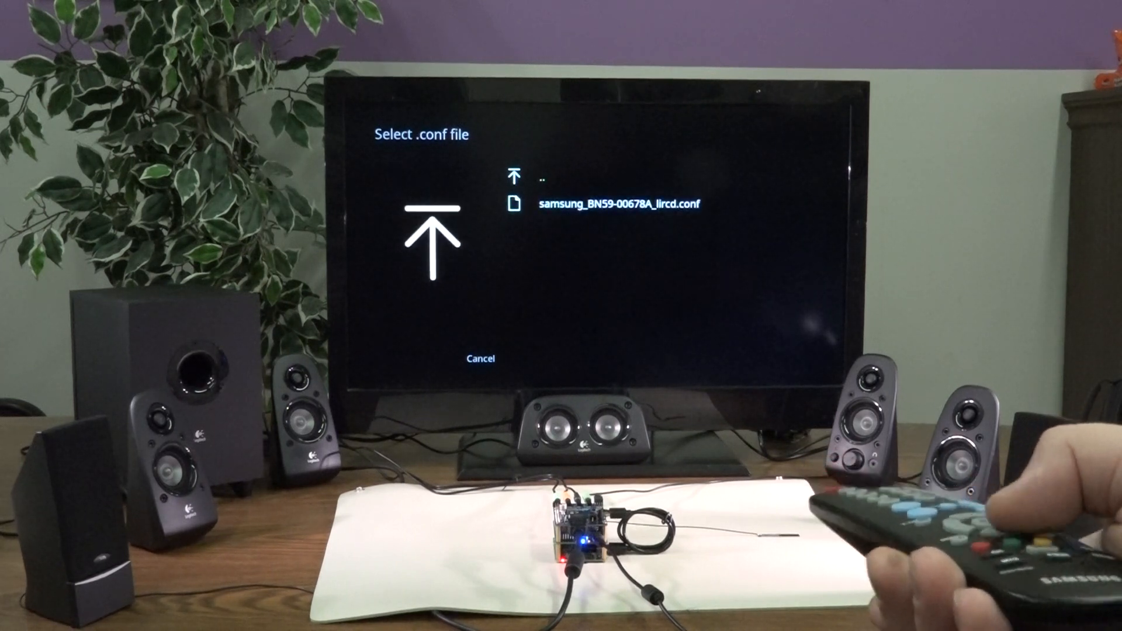
click(620, 203)
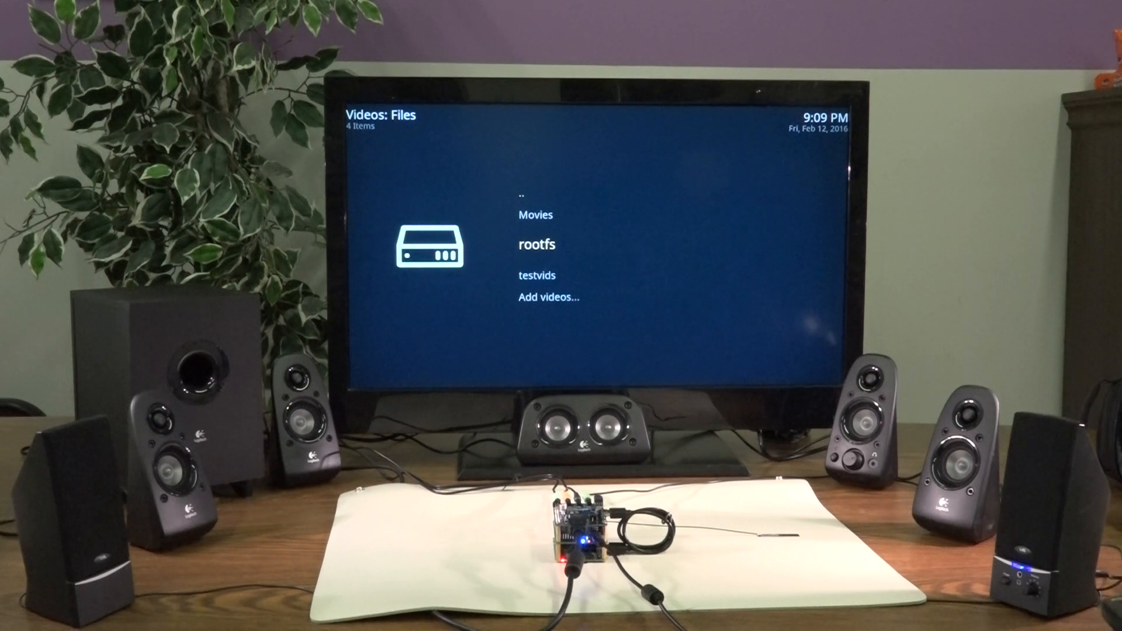
Return home and show Settings > System > Audio output with HDMI and 7.1 channels.
key(Down)
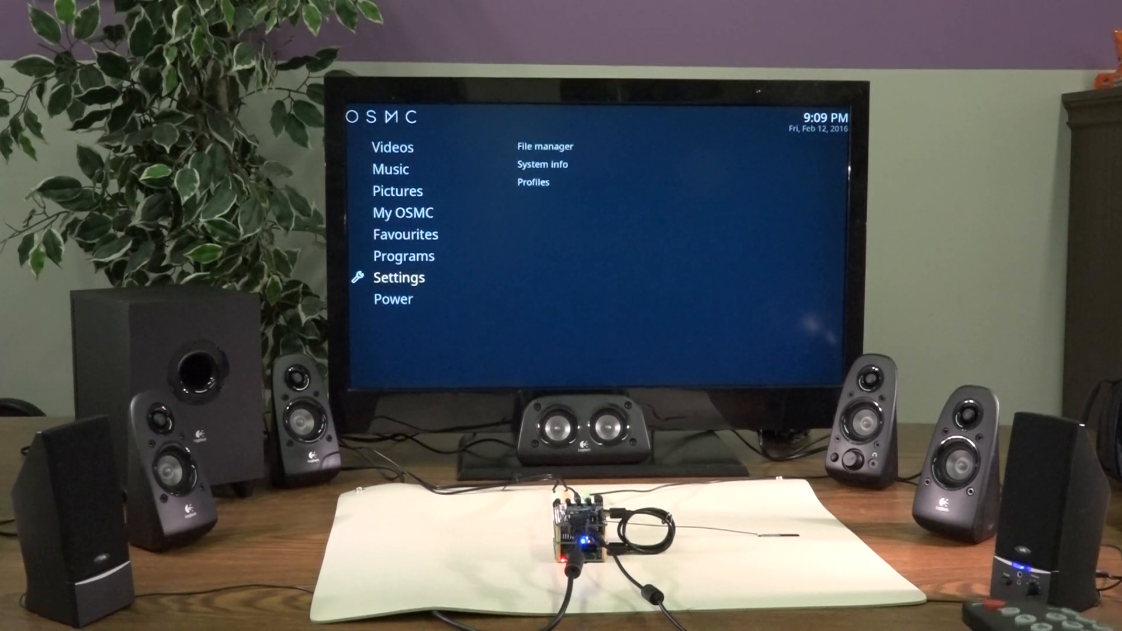
click(400, 278)
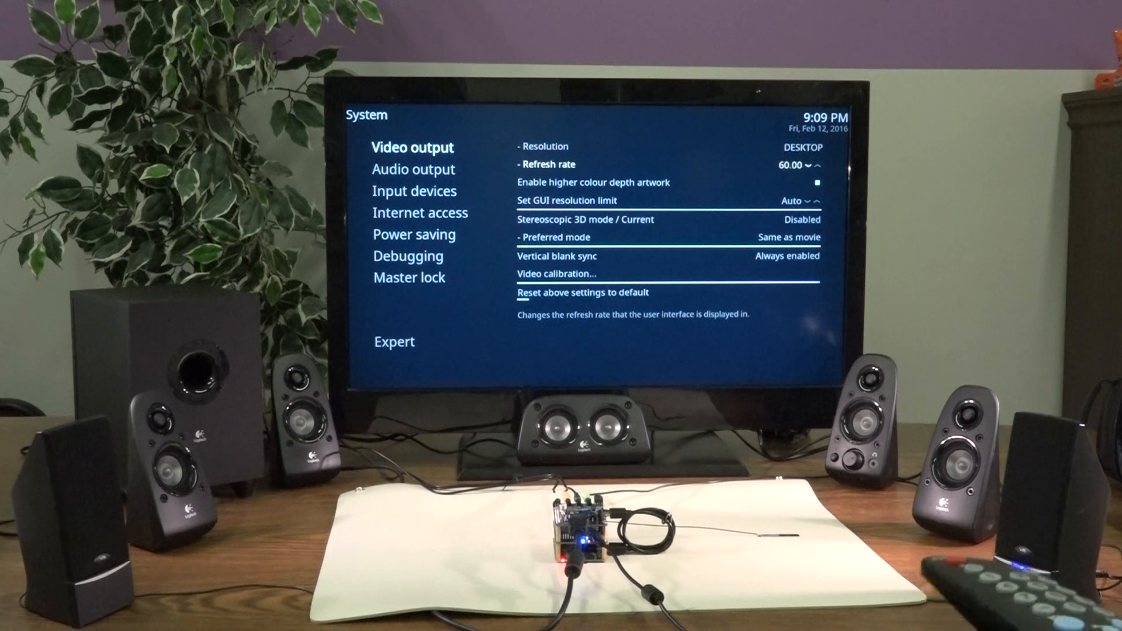
click(412, 169)
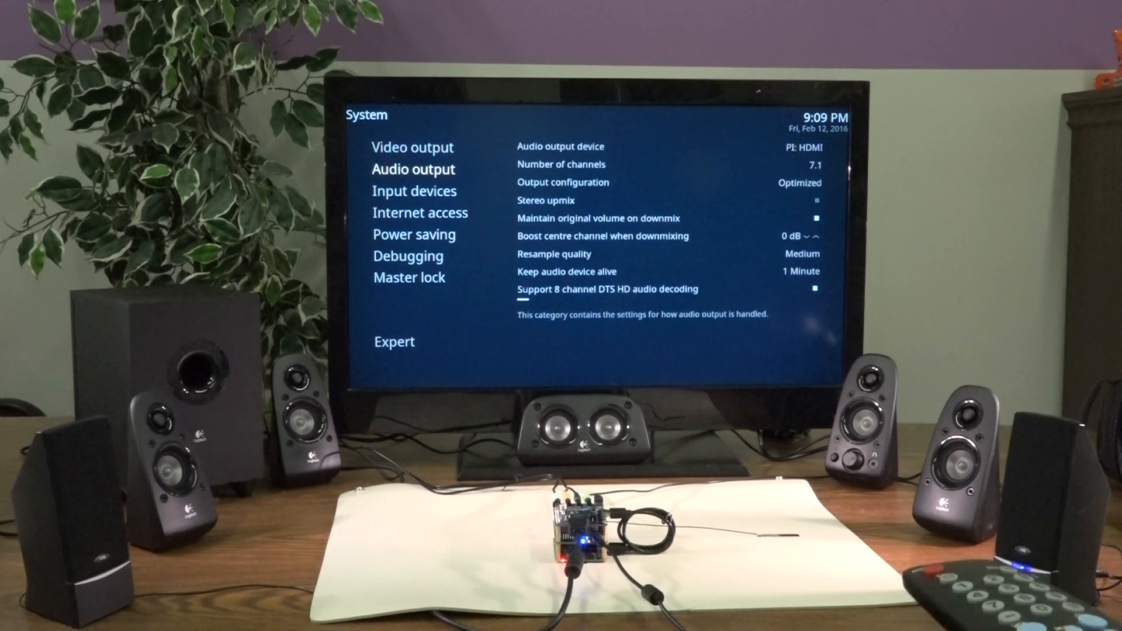
click(414, 191)
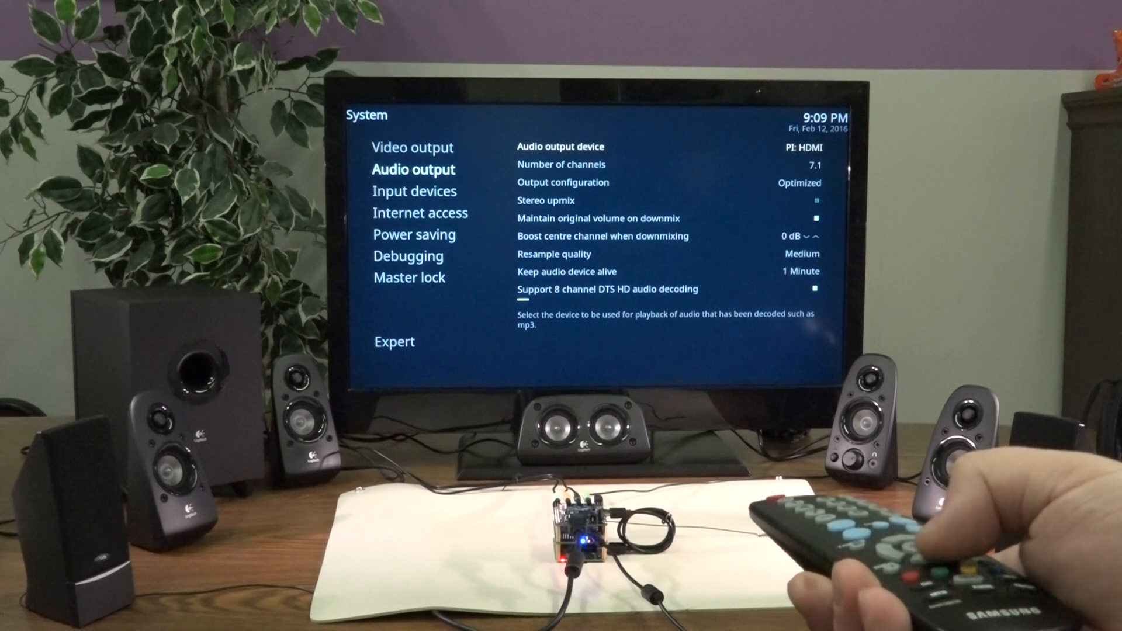
Change Number of channels from 7.1 to 5.1 and move to Output configuration.
key(Down)
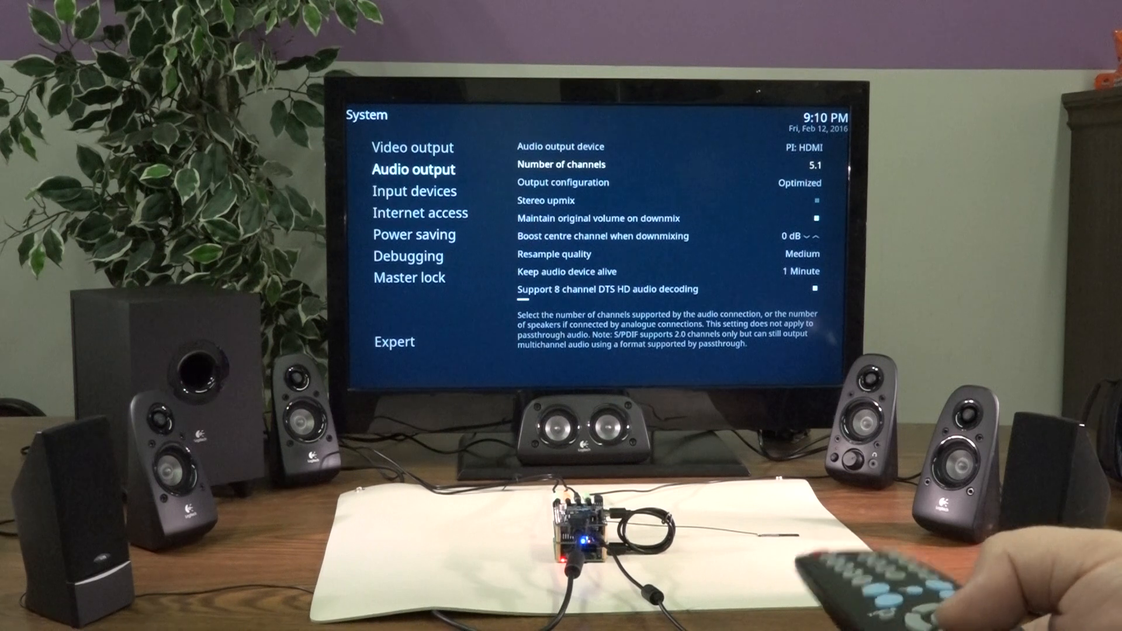
key(Down)
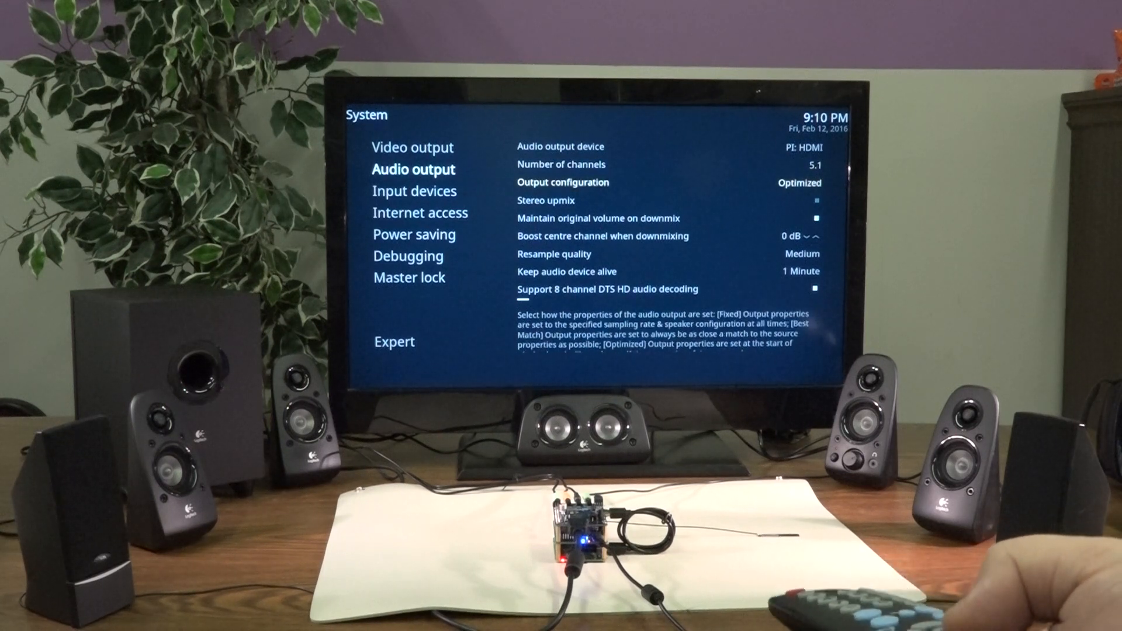
Enable Stereo upmix and scroll past the downmix options until Enable passthrough shows.
key(Down)
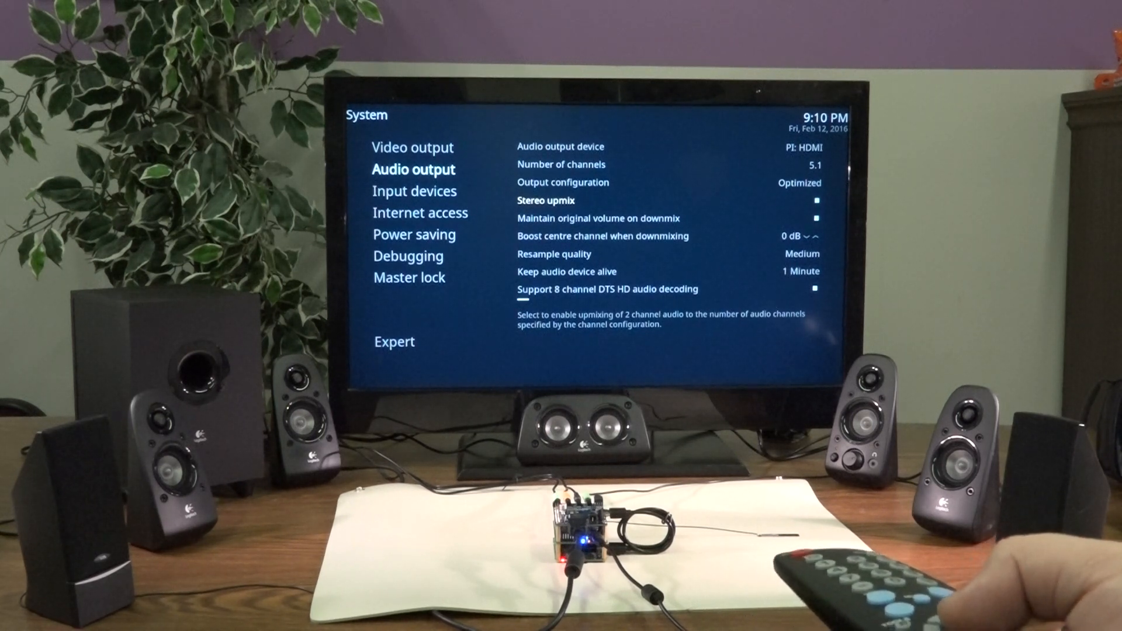
key(Down)
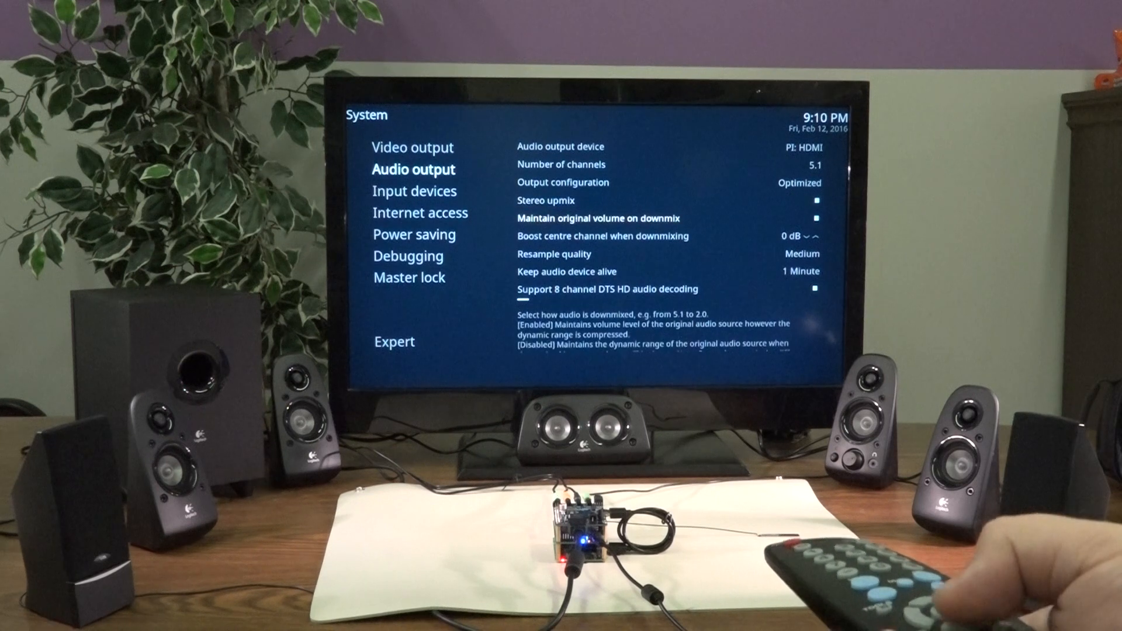
key(down)
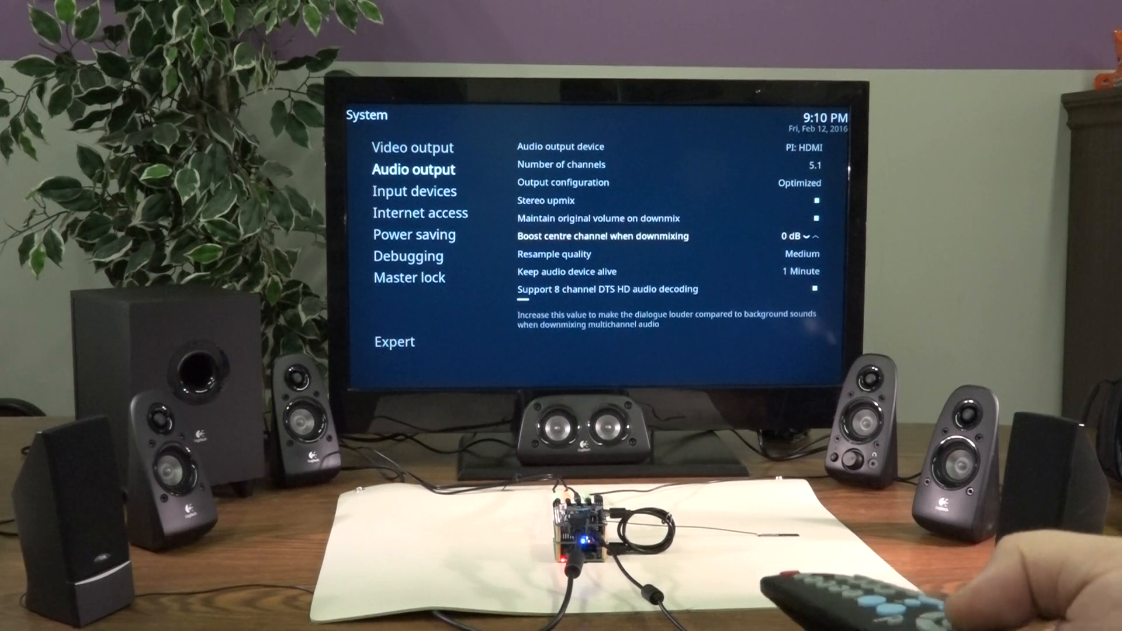
key(Down)
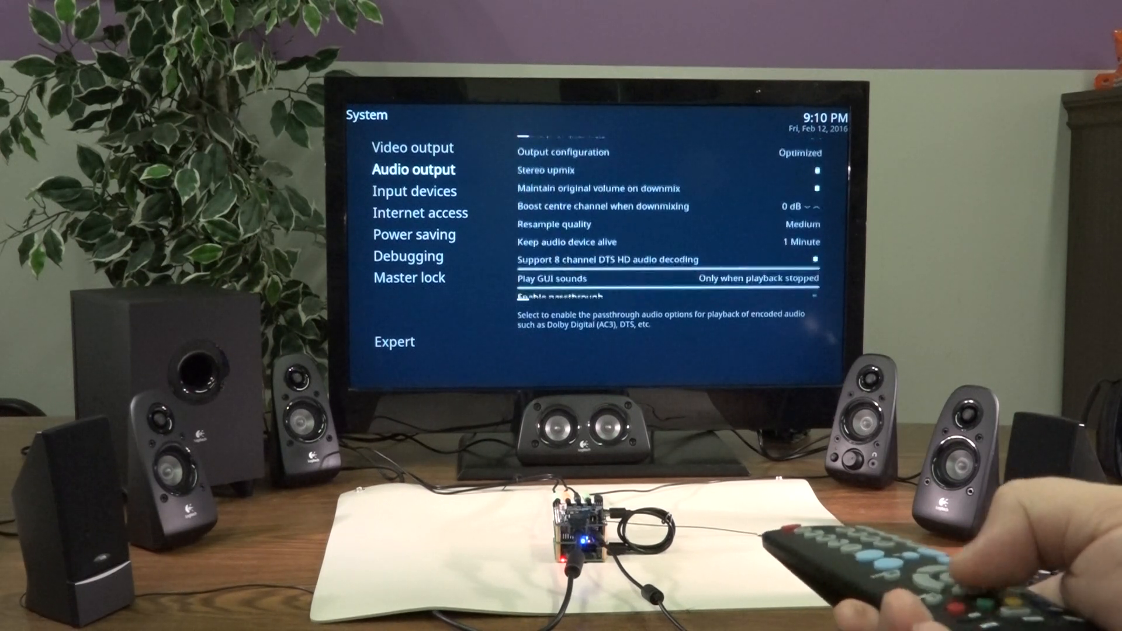
key(Down)
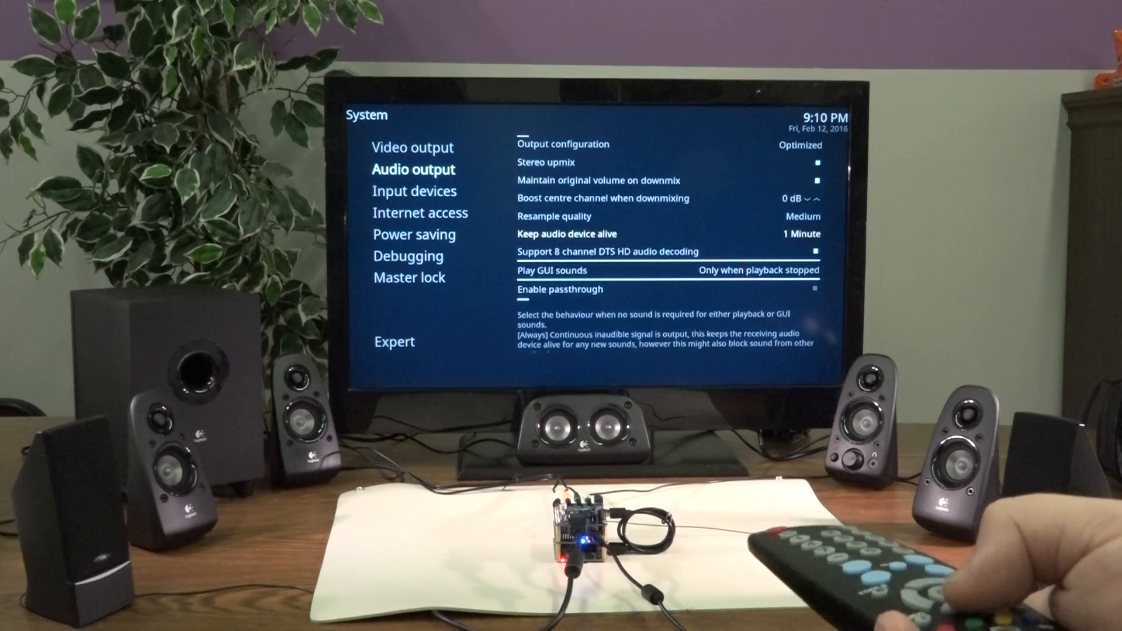
key(Up)
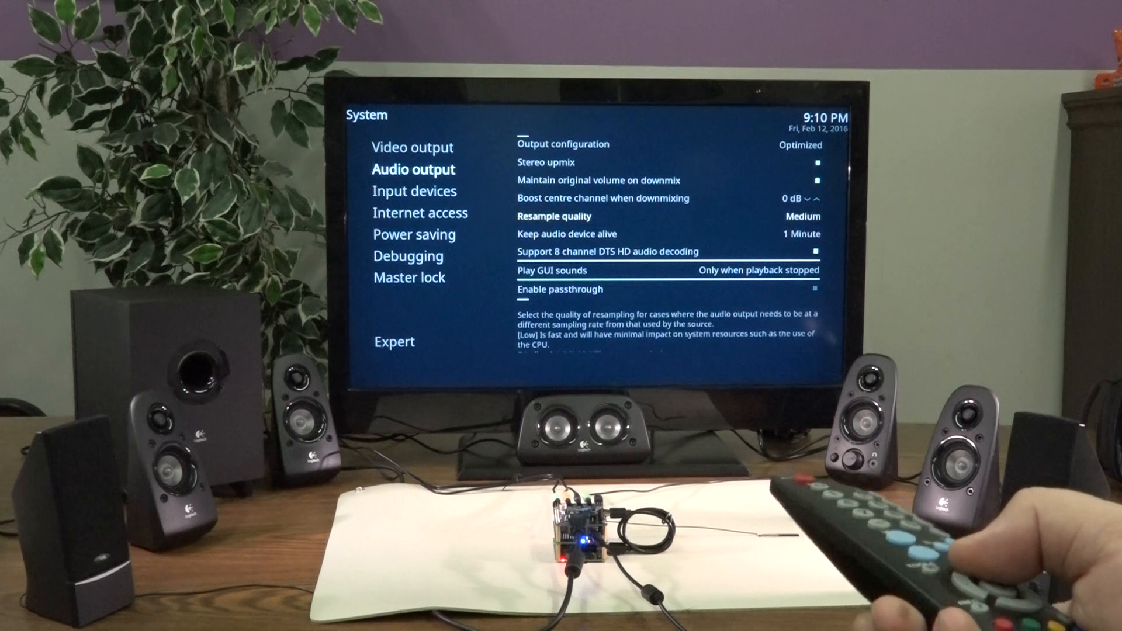
key(up)
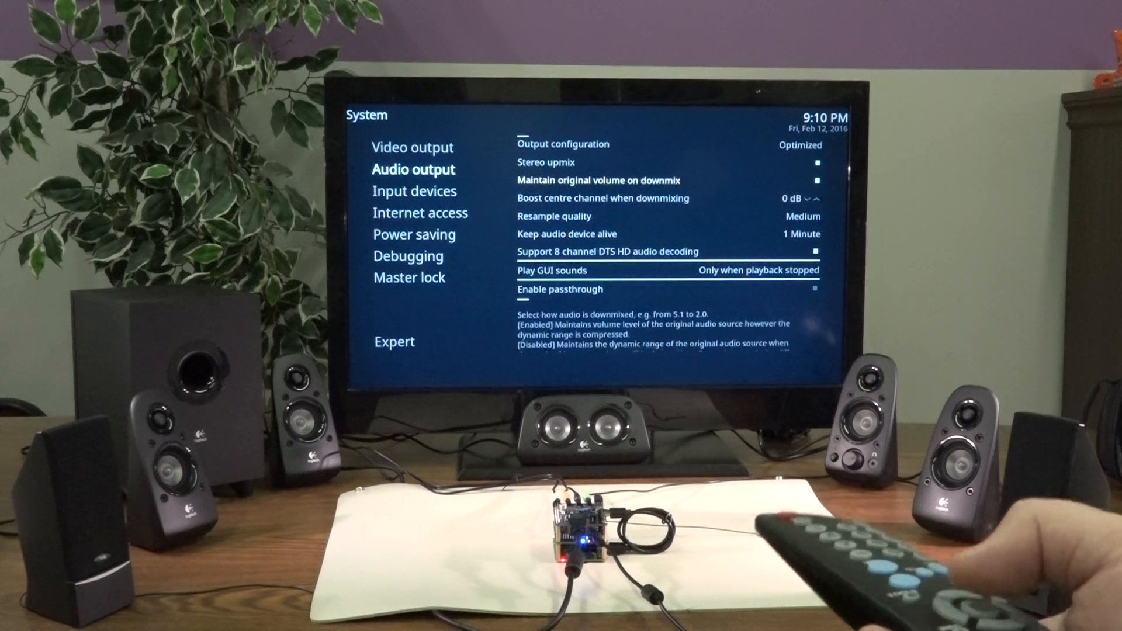
key(Down)
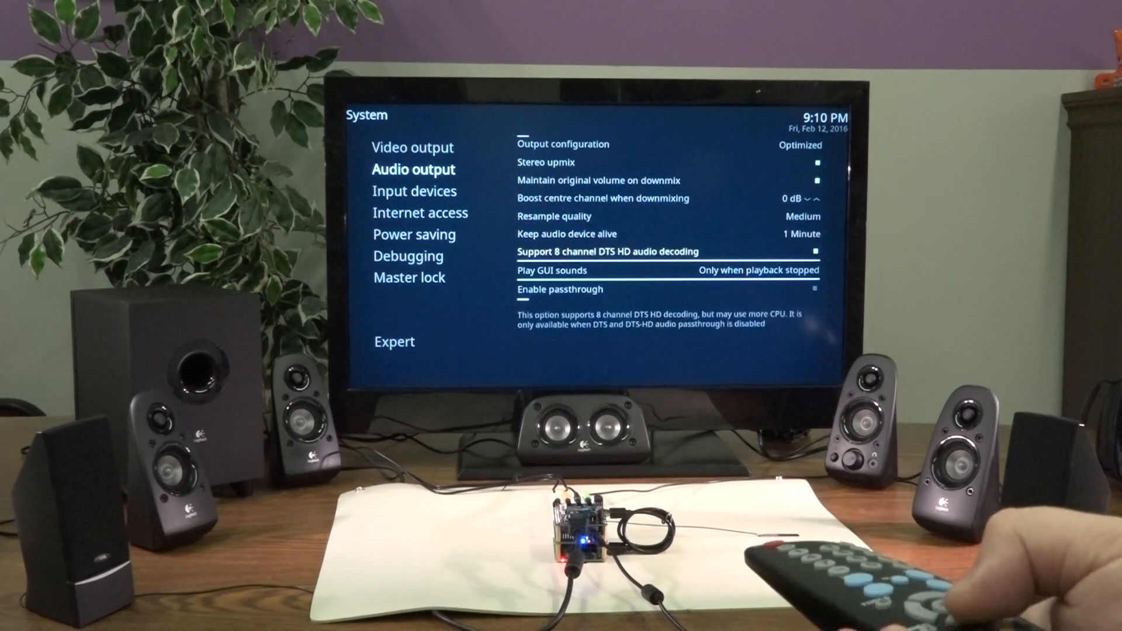
key(down)
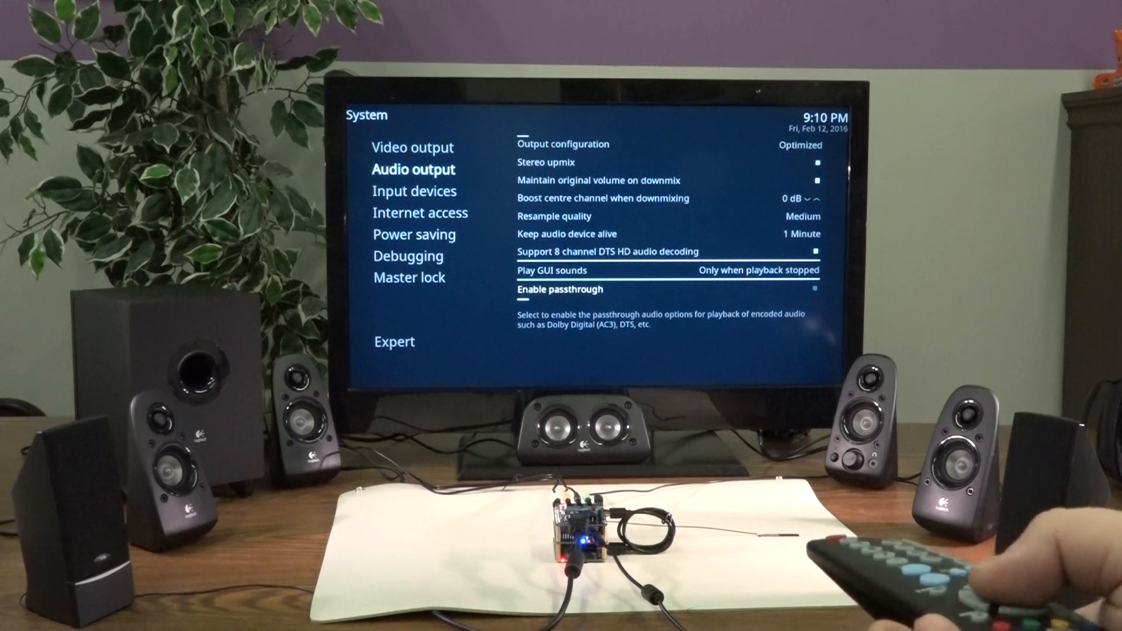